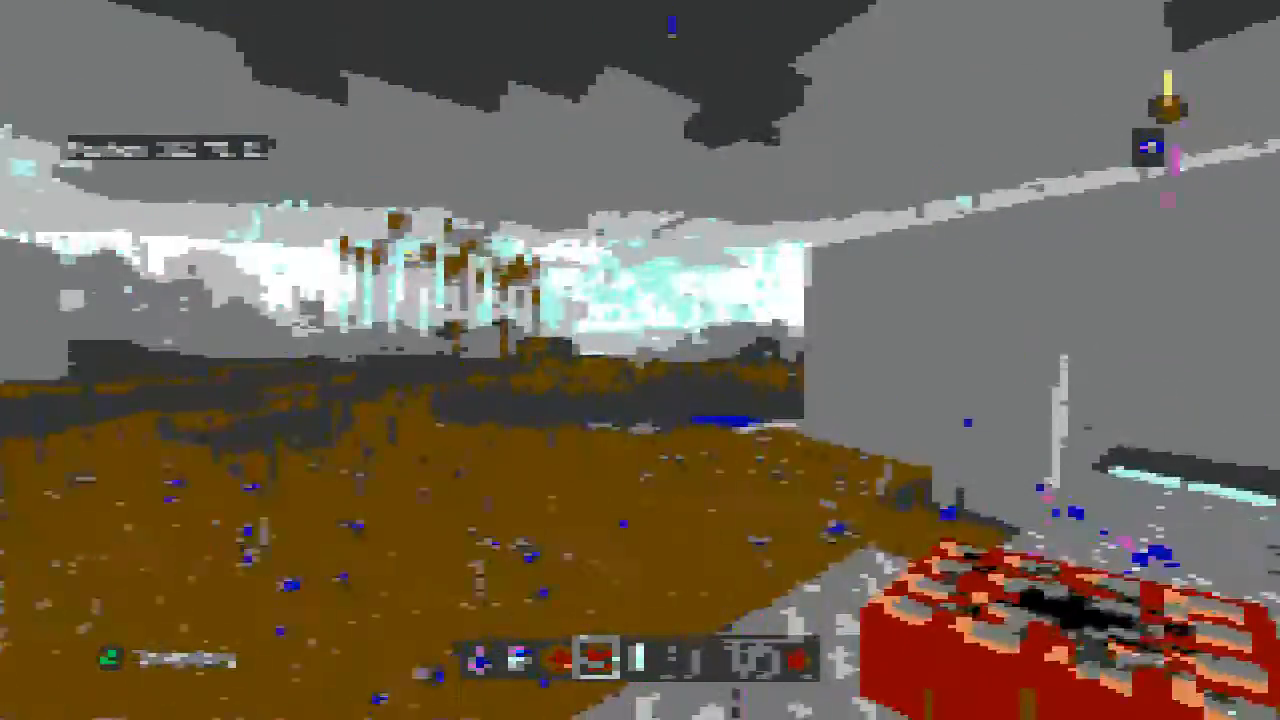
{"action": "mouse_move", "coordinate": [640, 360]}
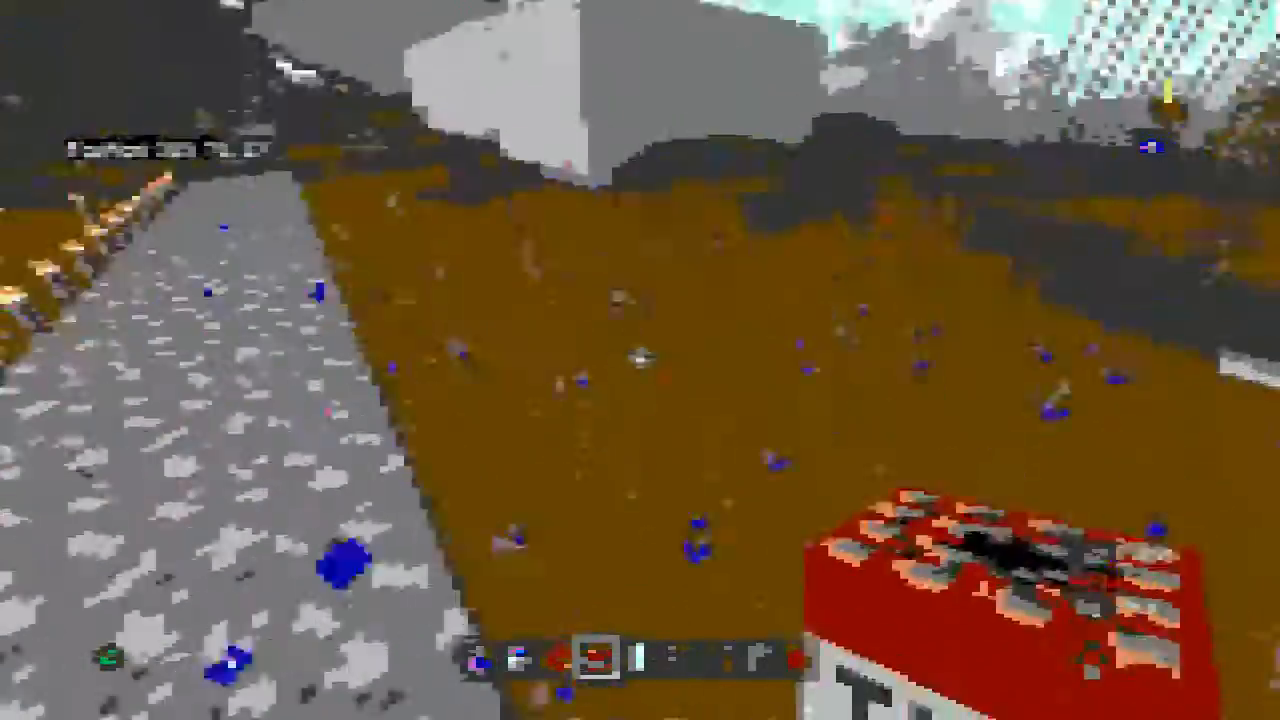
{"action": "mouse_move", "coordinate": [640, 360]}
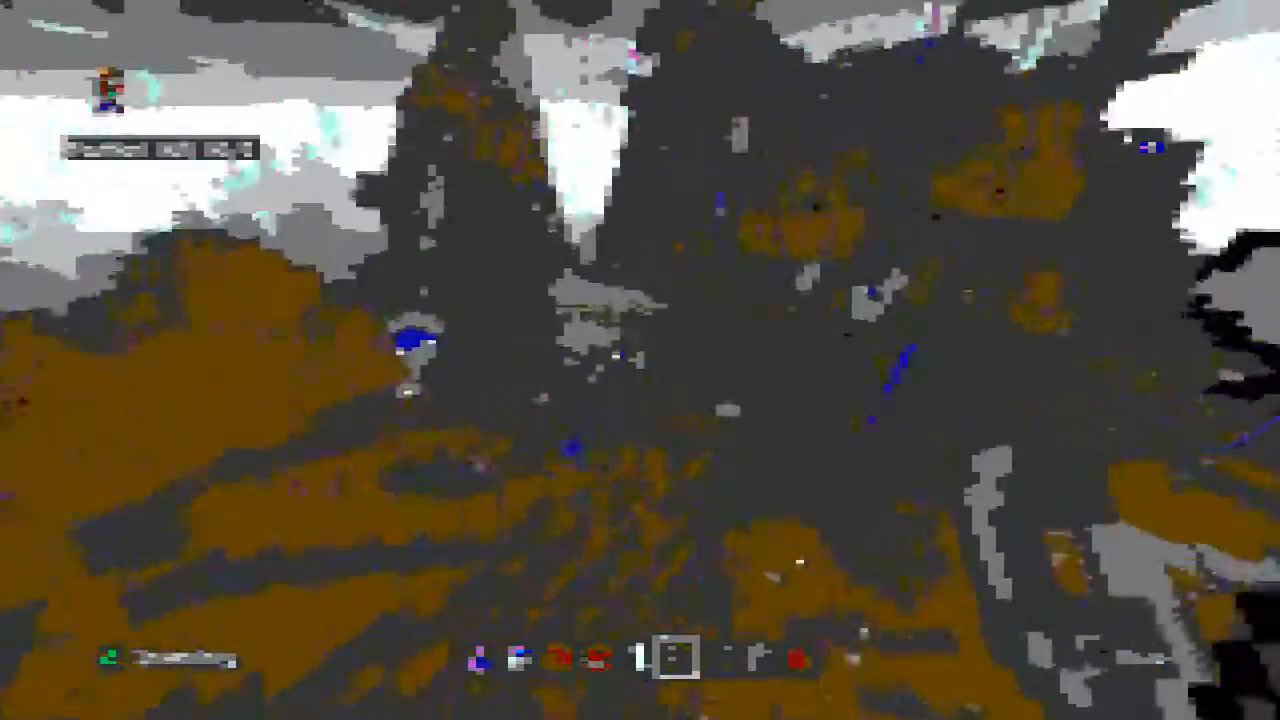
{"action": "mouse_move", "coordinate": [640, 360]}
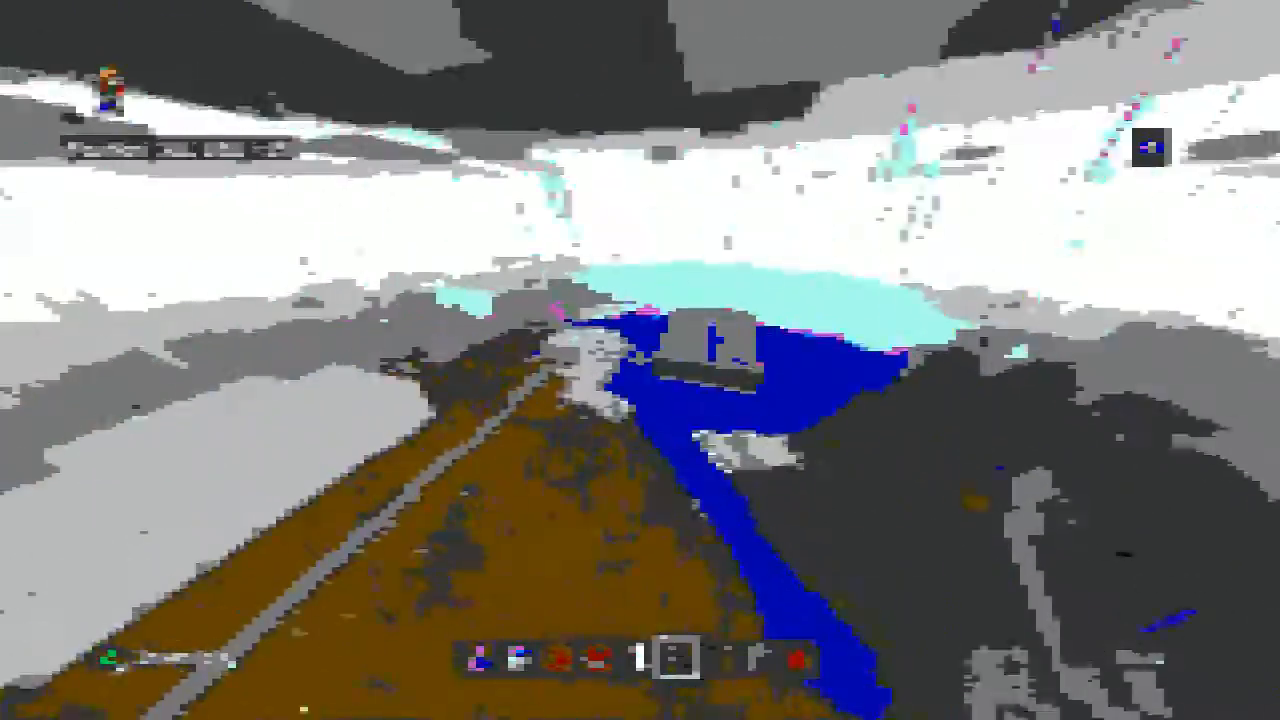
{"action": "mouse_move", "coordinate": [640, 360]}
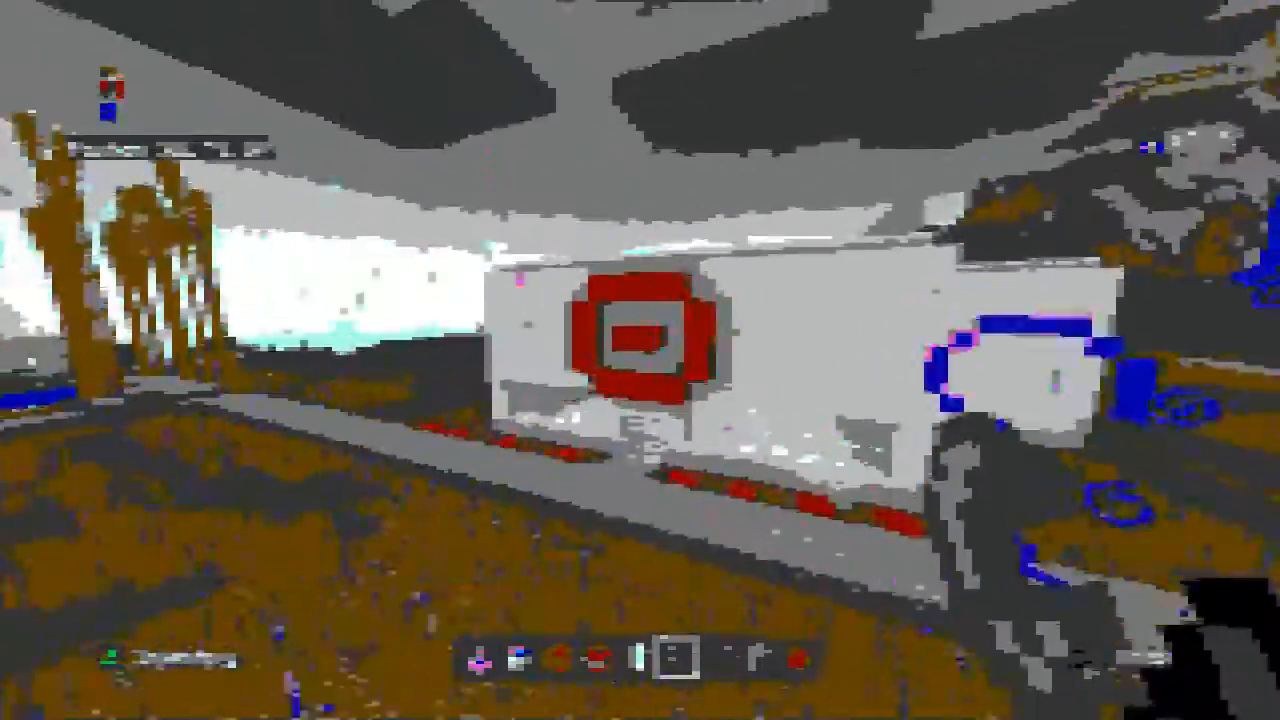
{"action": "mouse_move", "coordinate": [640, 360]}
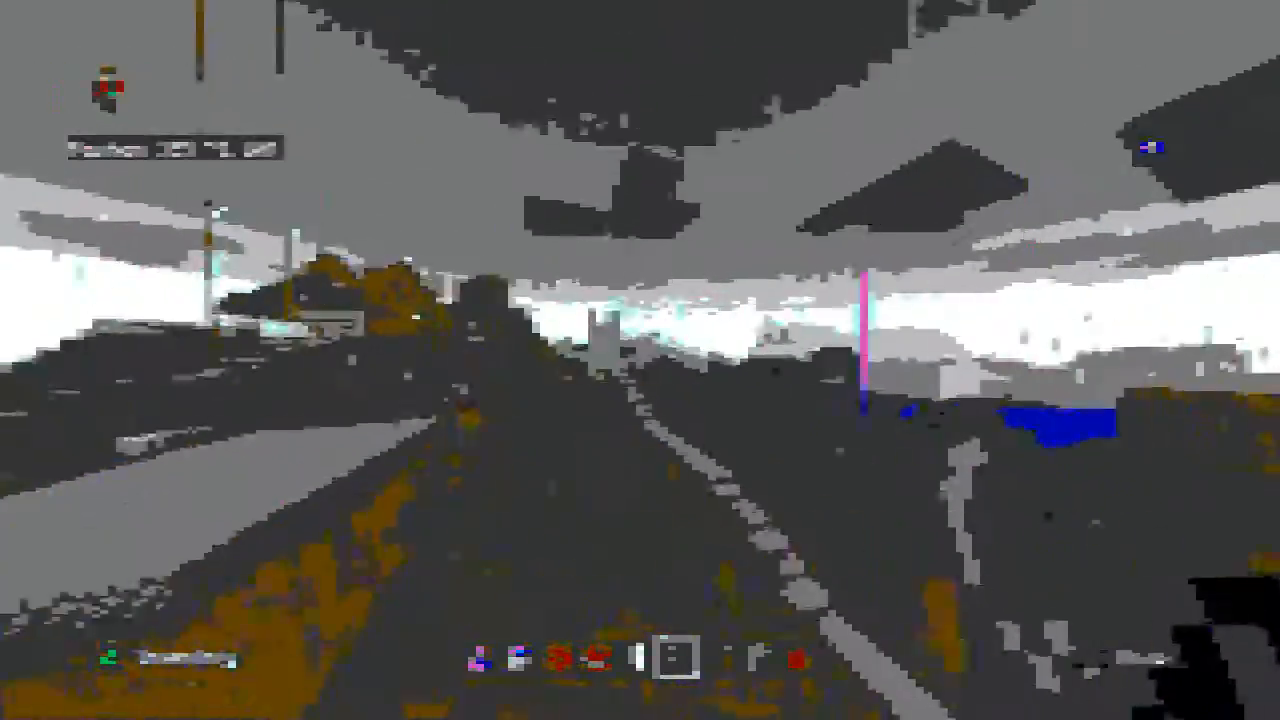
{"action": "mouse_move", "coordinate": [640, 360]}
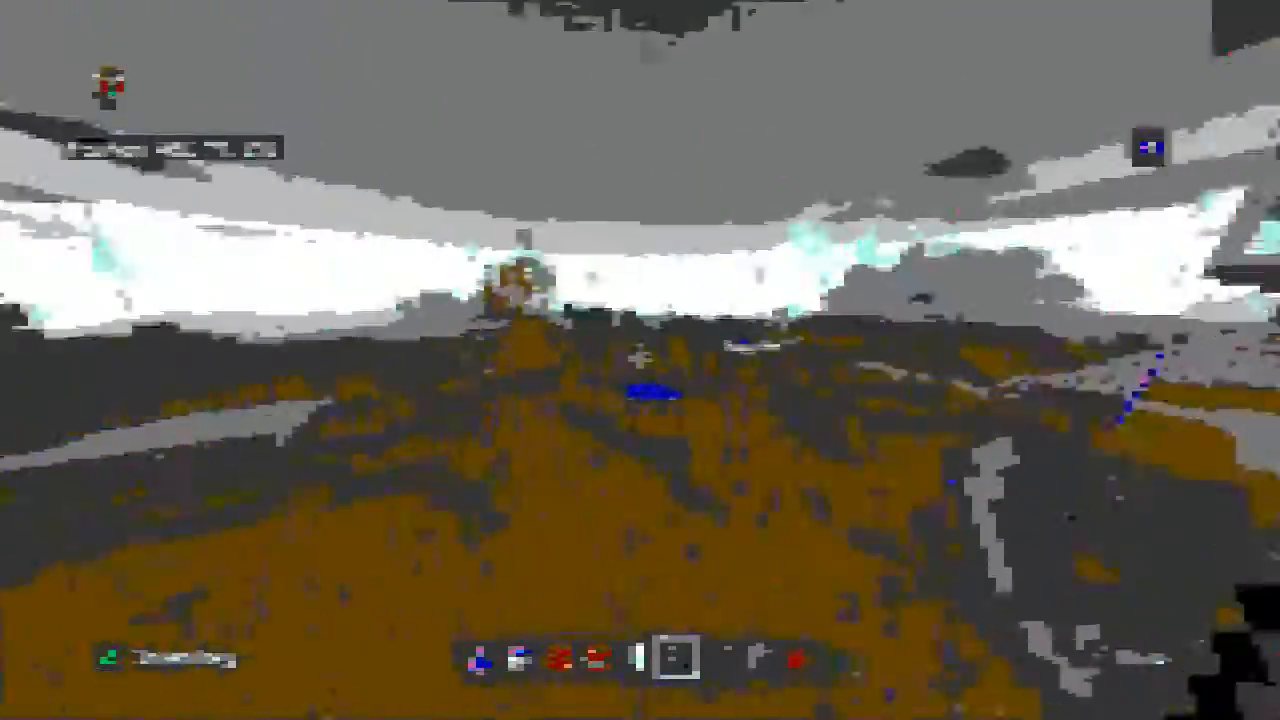
{"action": "mouse_move", "coordinate": [640, 360]}
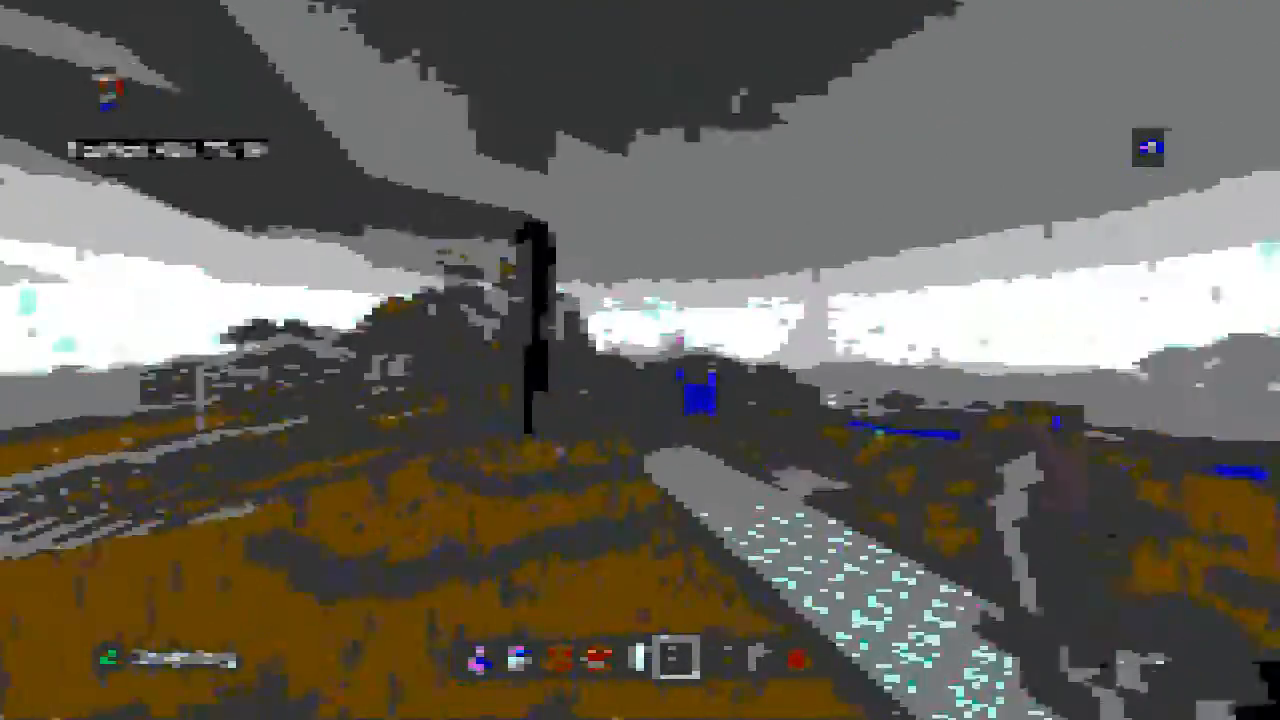
{"action": "mouse_move", "coordinate": [640, 360]}
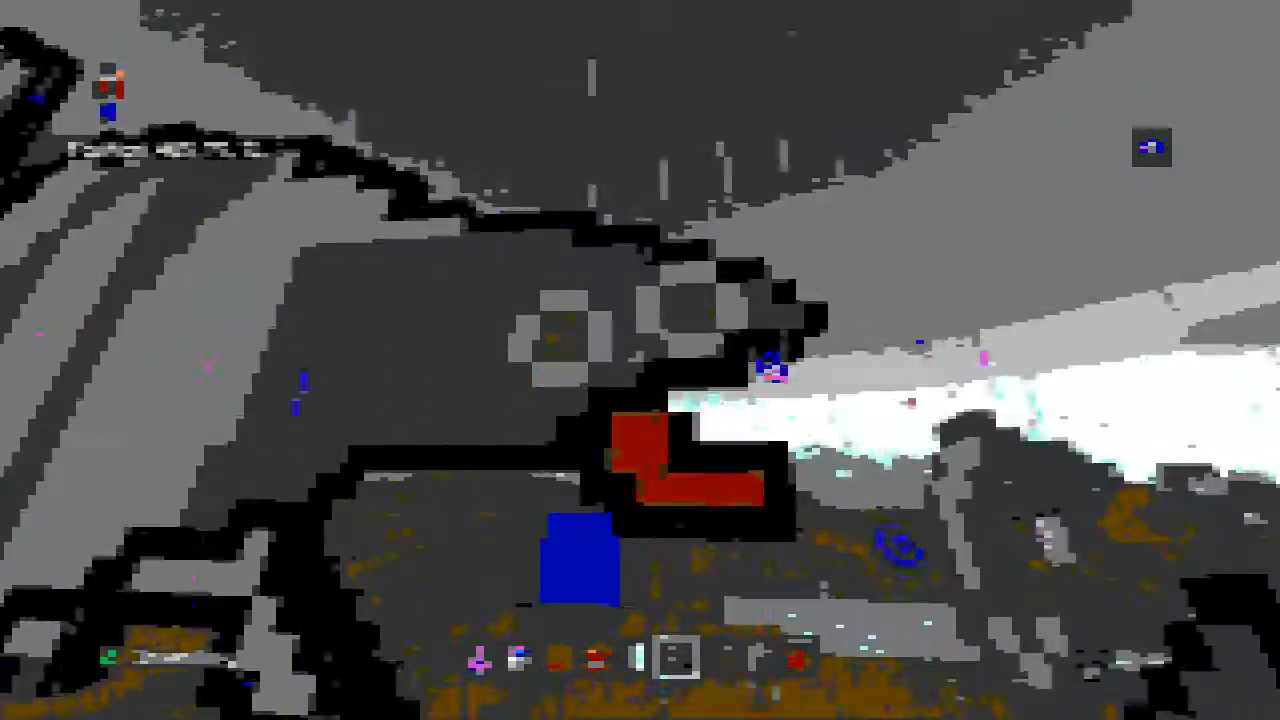
{"action": "mouse_move", "coordinate": [640, 360]}
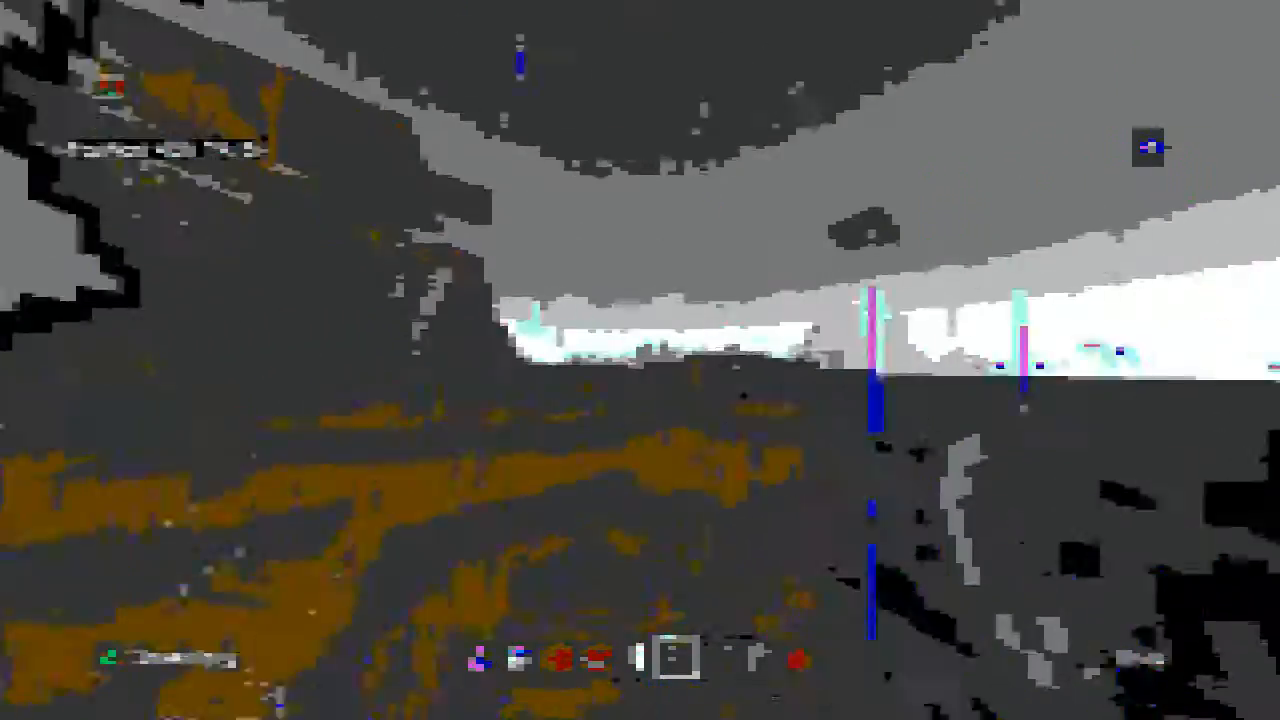
{"action": "mouse_move", "coordinate": [640, 360]}
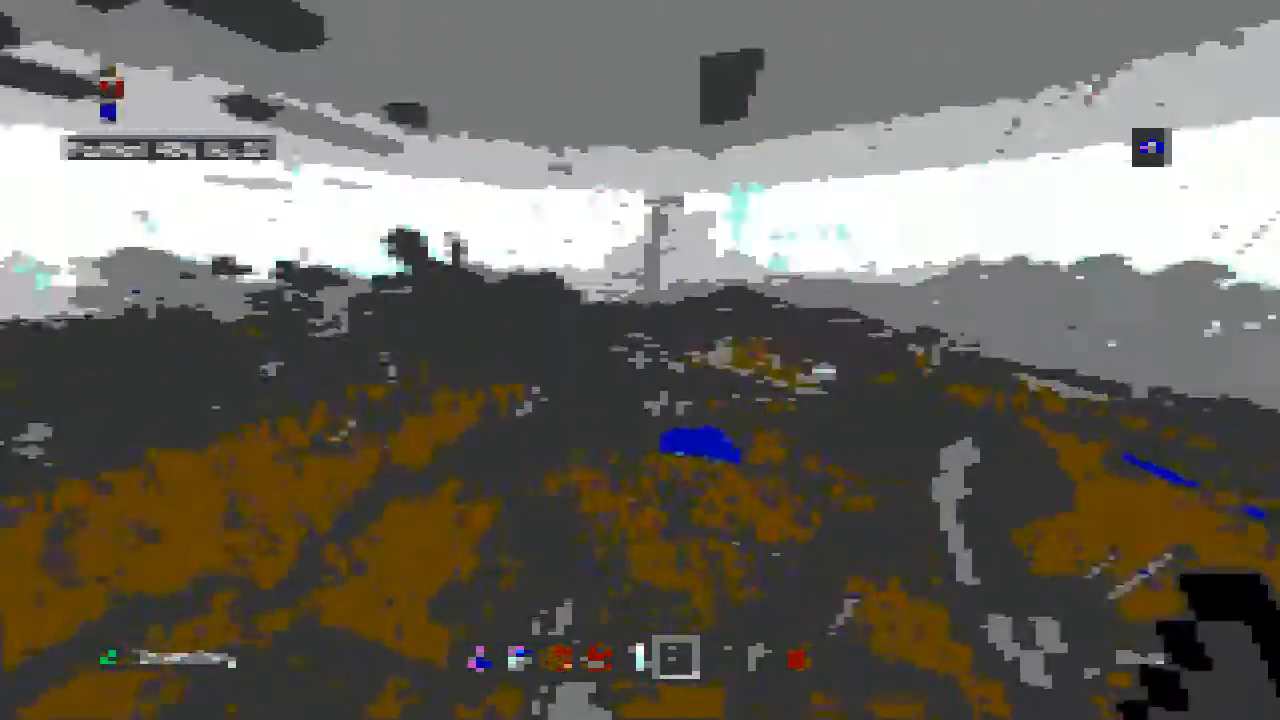
{"action": "mouse_move", "coordinate": [640, 360]}
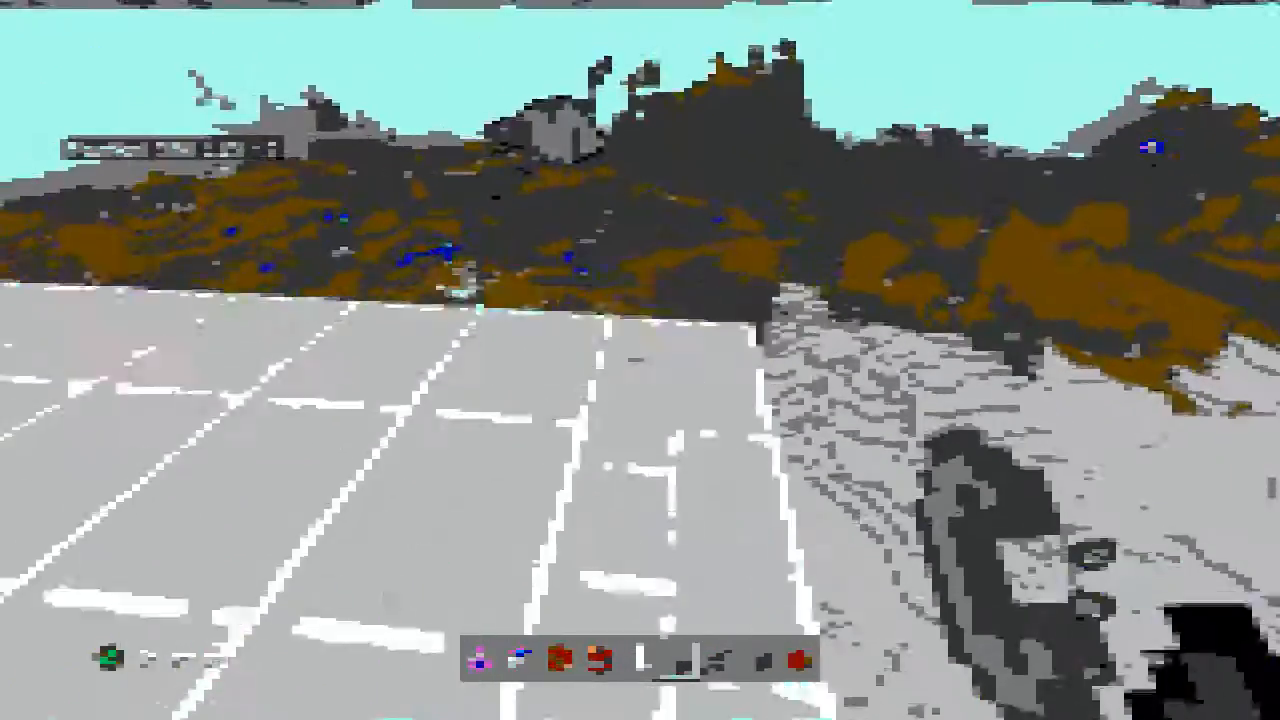
{"action": "mouse_move", "coordinate": [640, 360]}
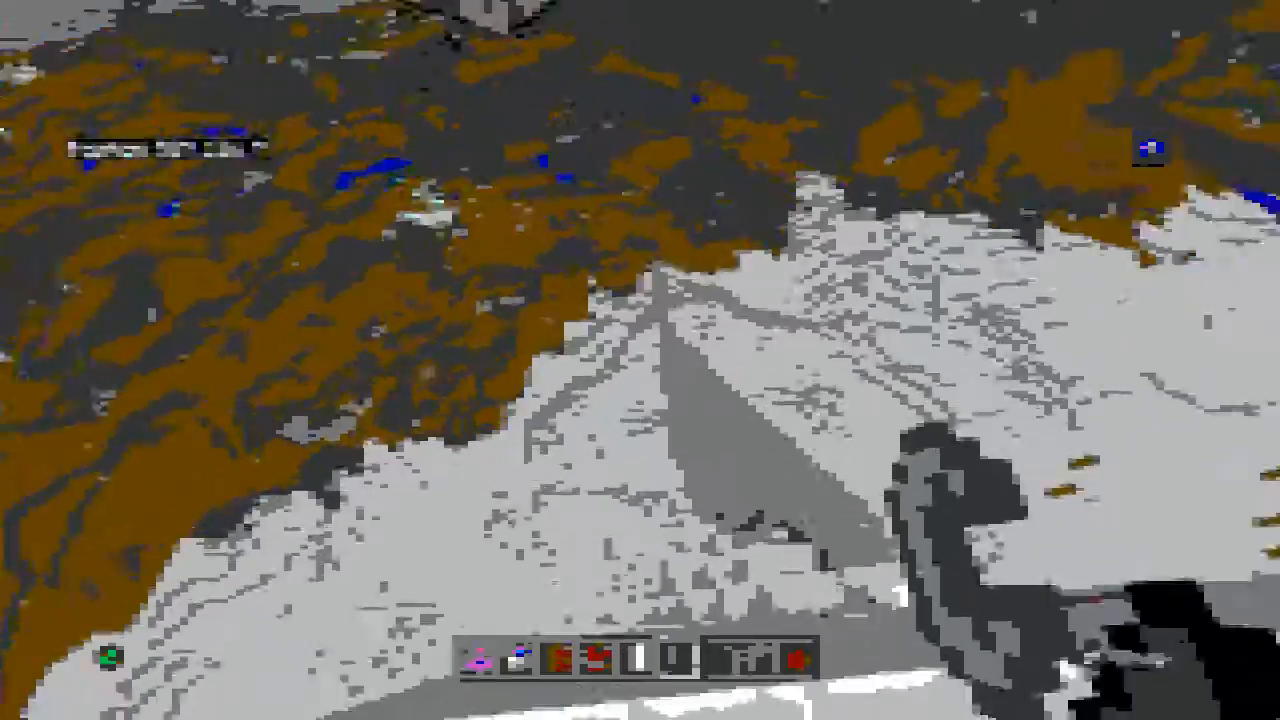
{"action": "mouse_move", "coordinate": [640, 360]}
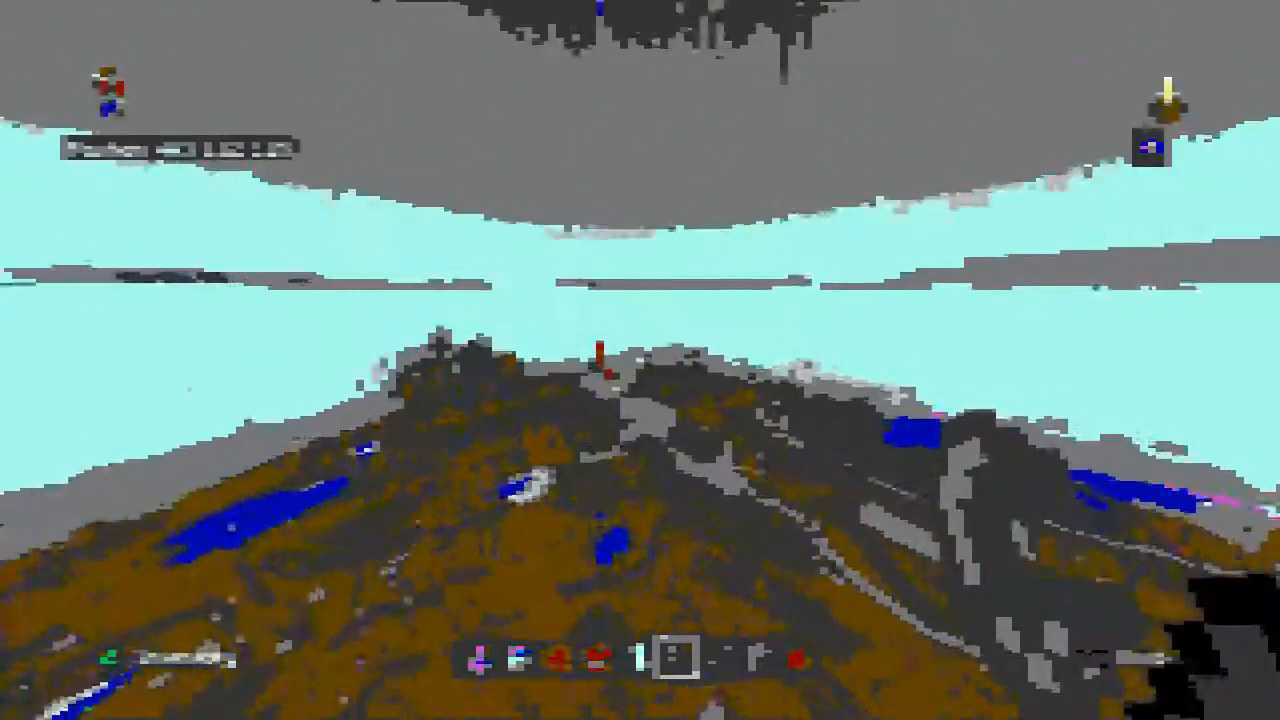
{"action": "mouse_move", "coordinate": [640, 360]}
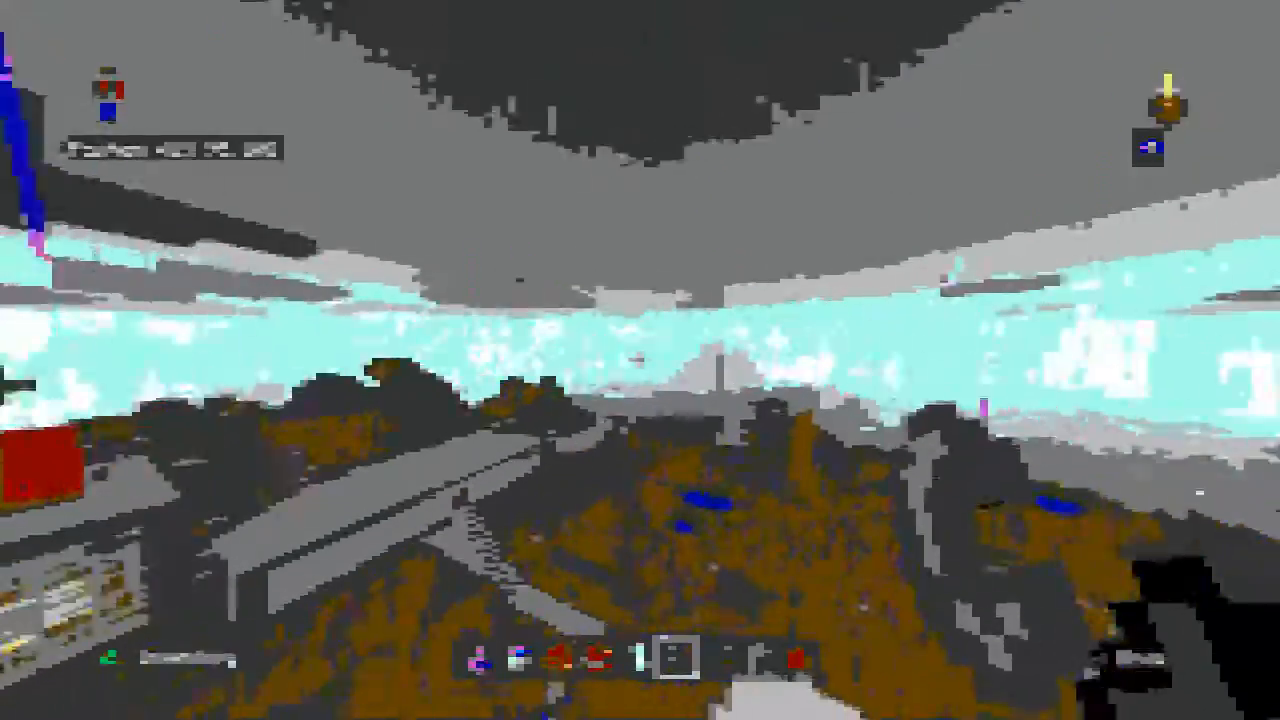
{"action": "mouse_move", "coordinate": [640, 360]}
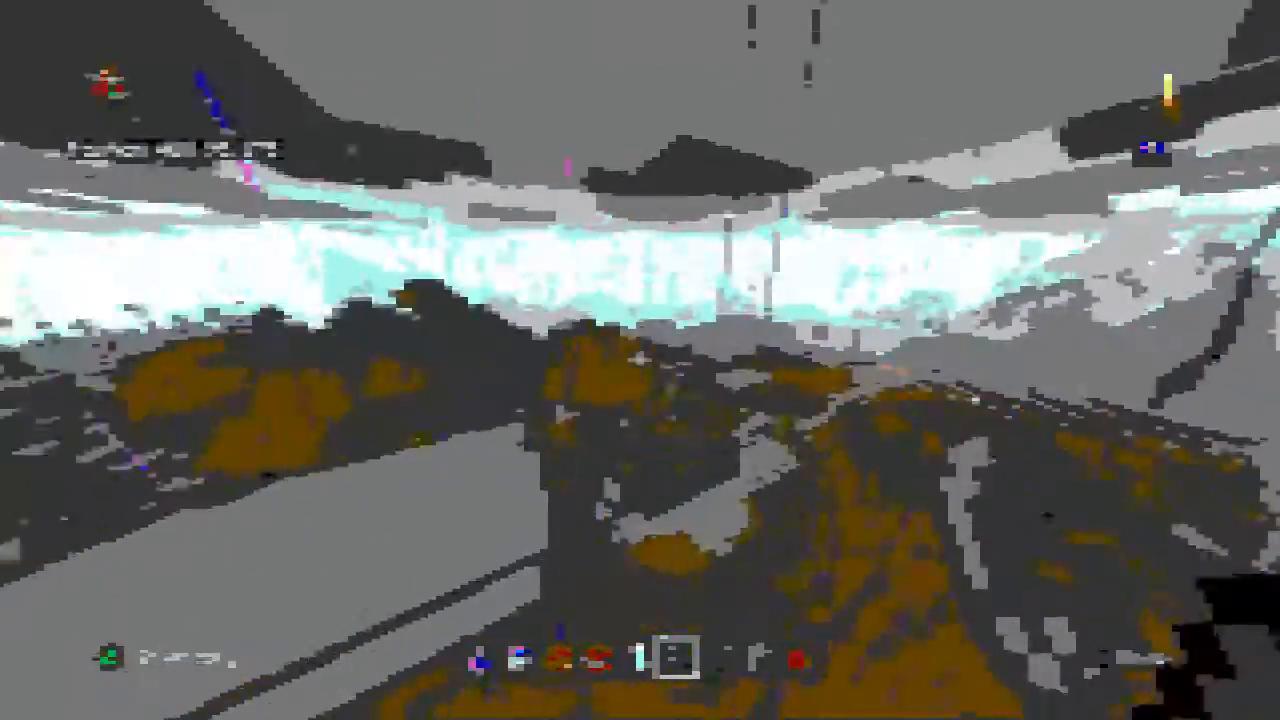
{"action": "mouse_move", "coordinate": [640, 360]}
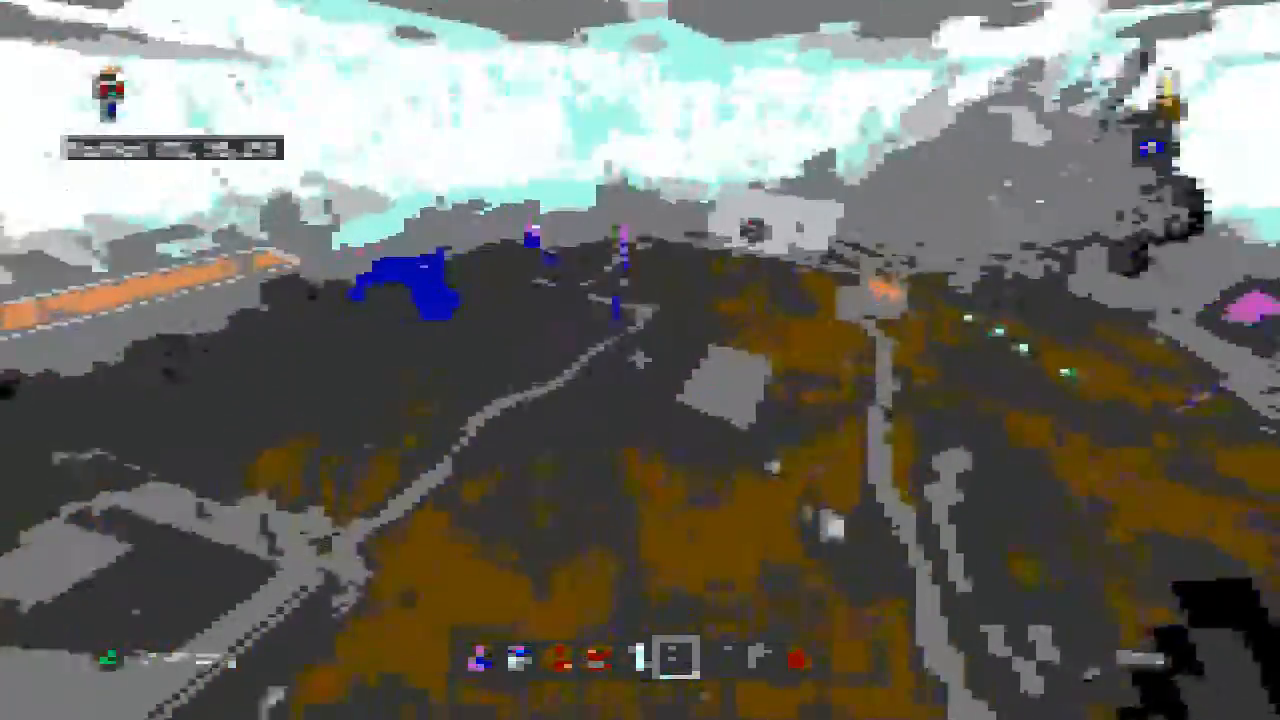